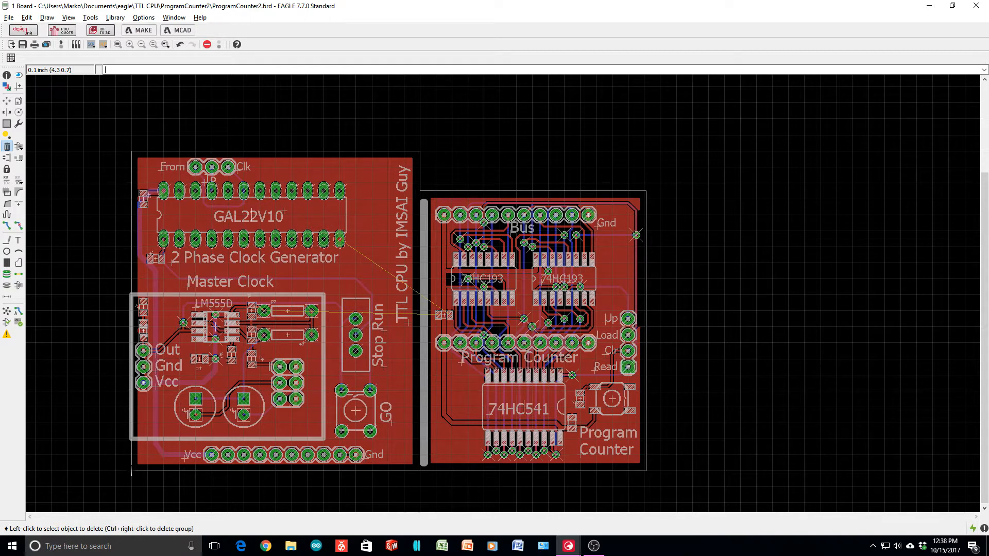
{"action": "mouse_move", "coordinate": [359, 319]}
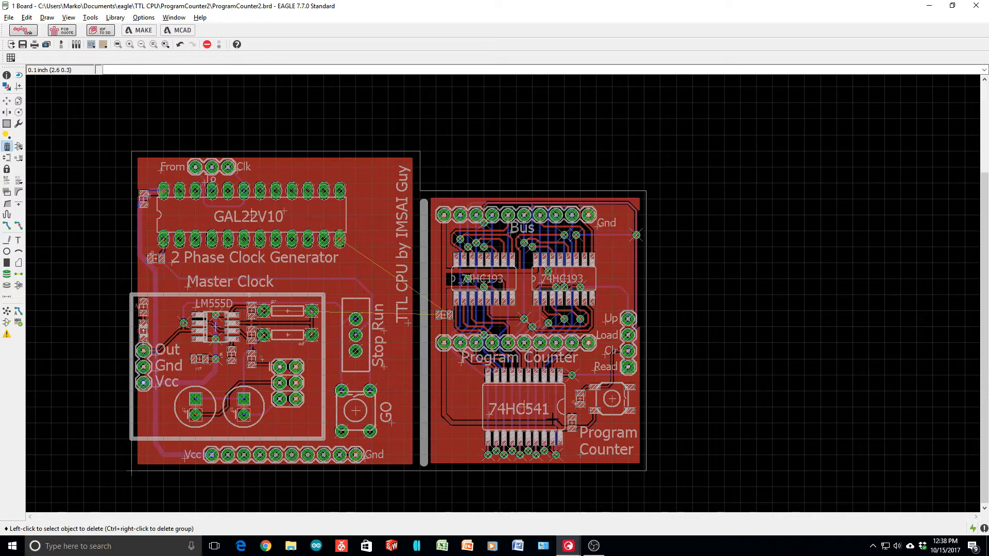
{"action": "mouse_move", "coordinate": [628, 424]}
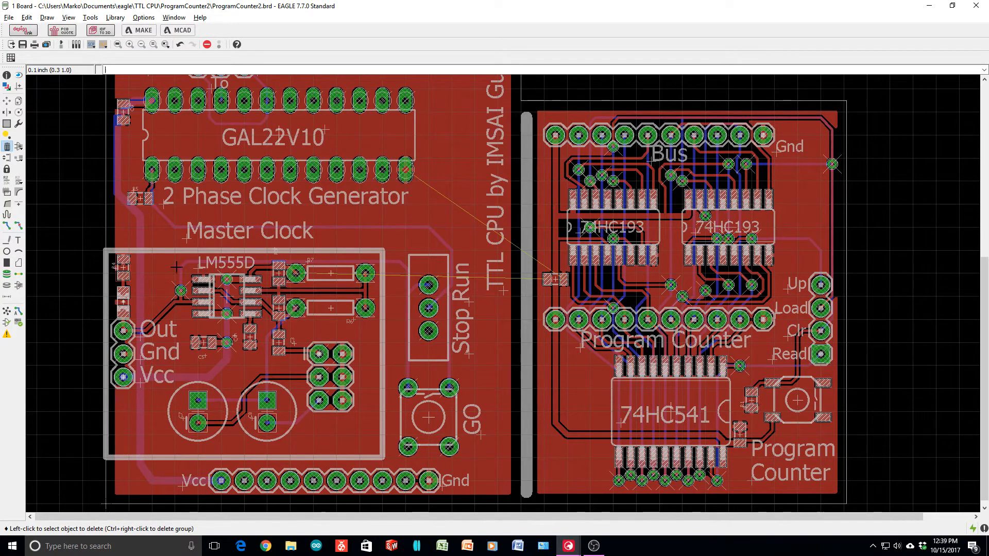
{"action": "mouse_move", "coordinate": [374, 367]}
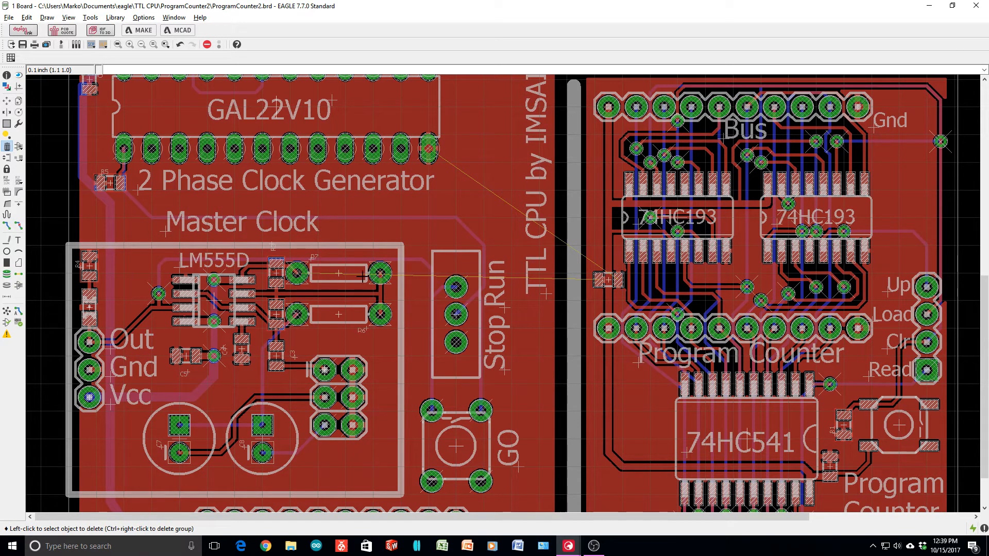
{"action": "mouse_move", "coordinate": [316, 340]}
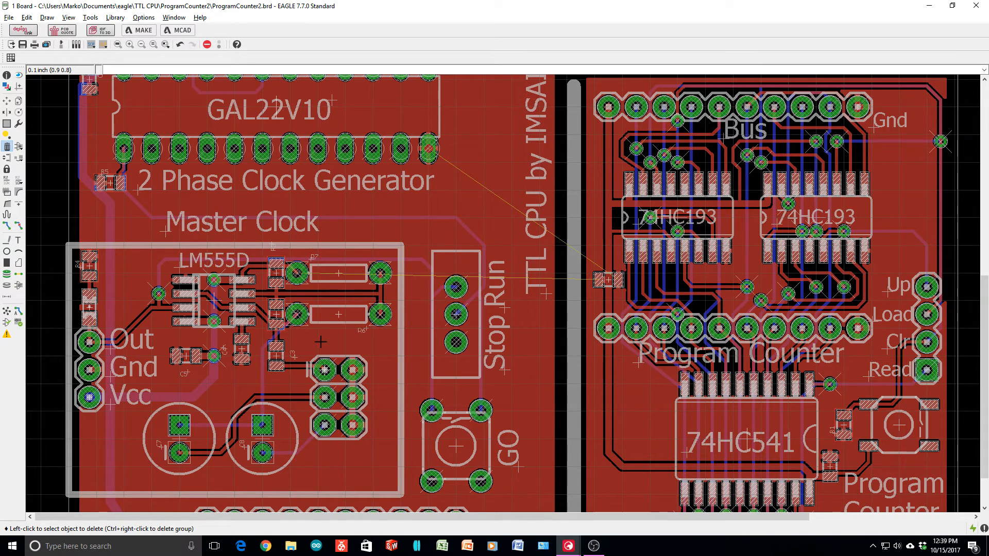
{"action": "scroll", "scroll_direction": "down", "scroll_amount": 3}
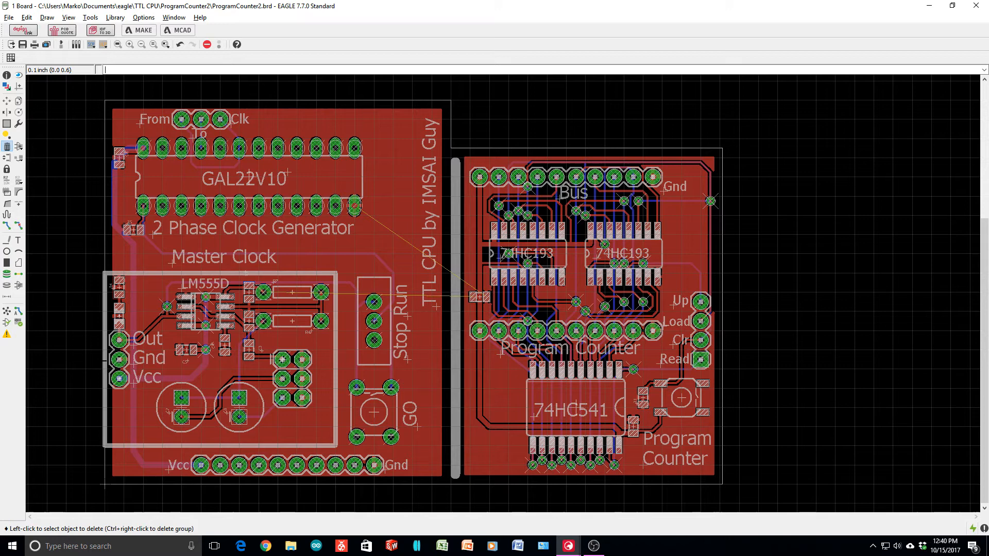
{"action": "mouse_move", "coordinate": [405, 372]}
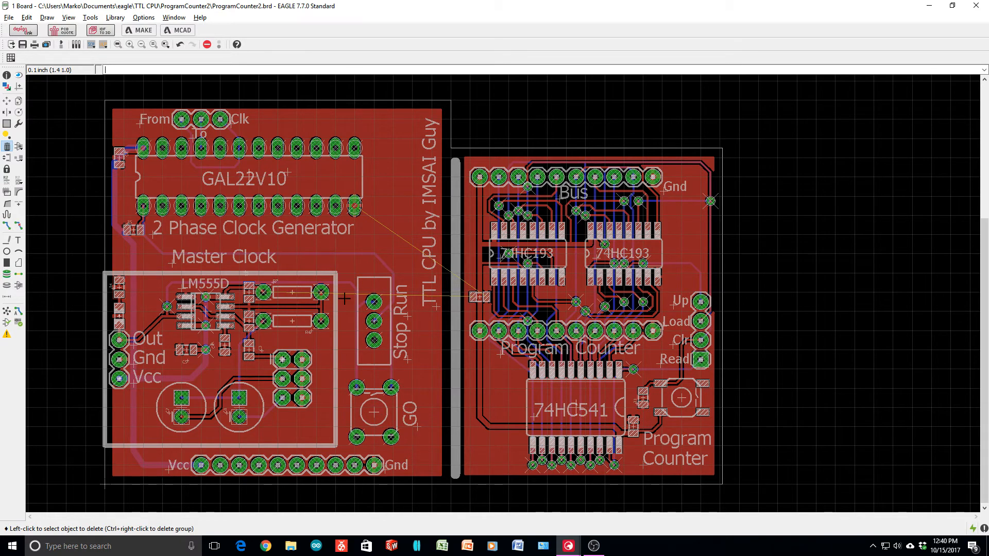
{"action": "mouse_move", "coordinate": [371, 428]}
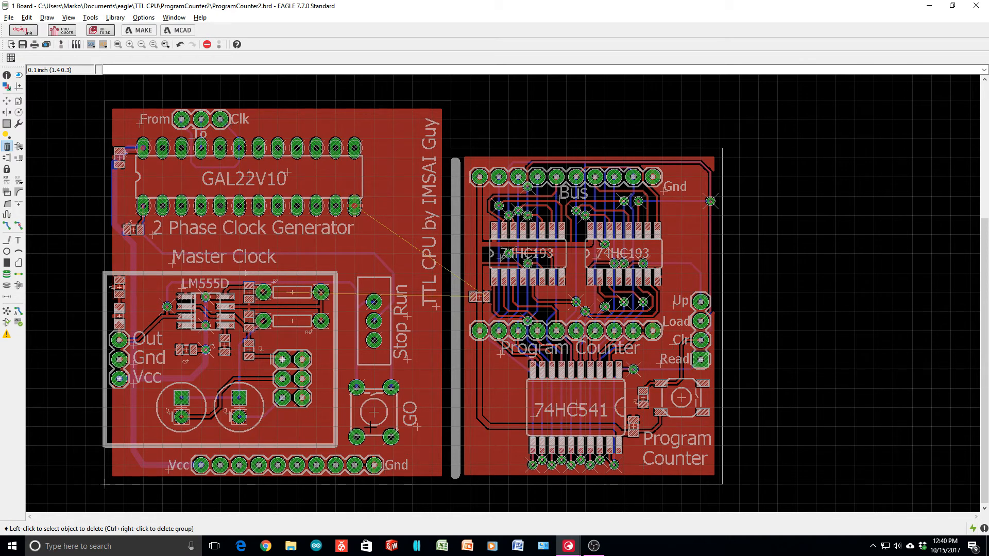
{"action": "mouse_move", "coordinate": [427, 429]}
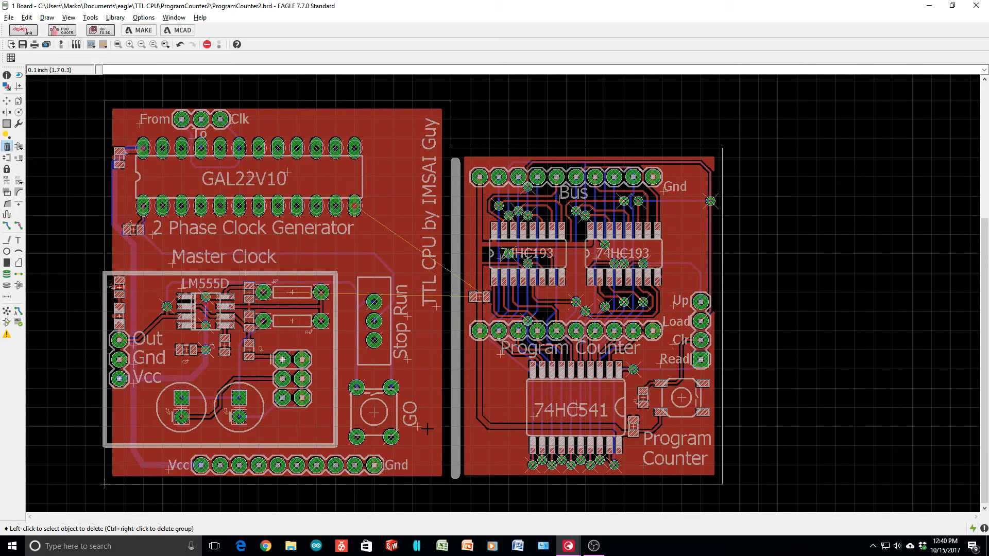